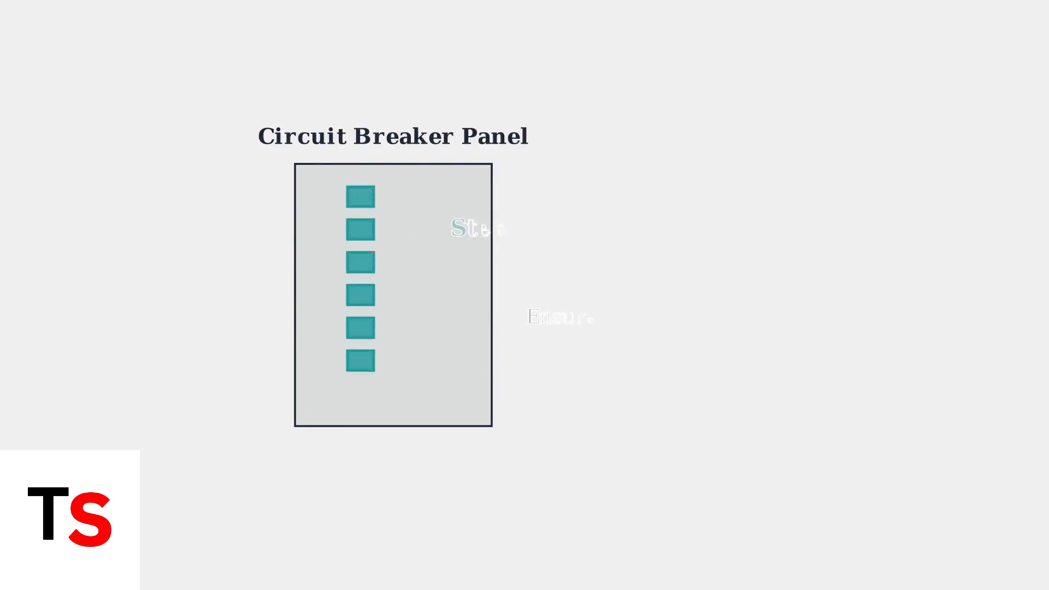
pyautogui.click(361, 263)
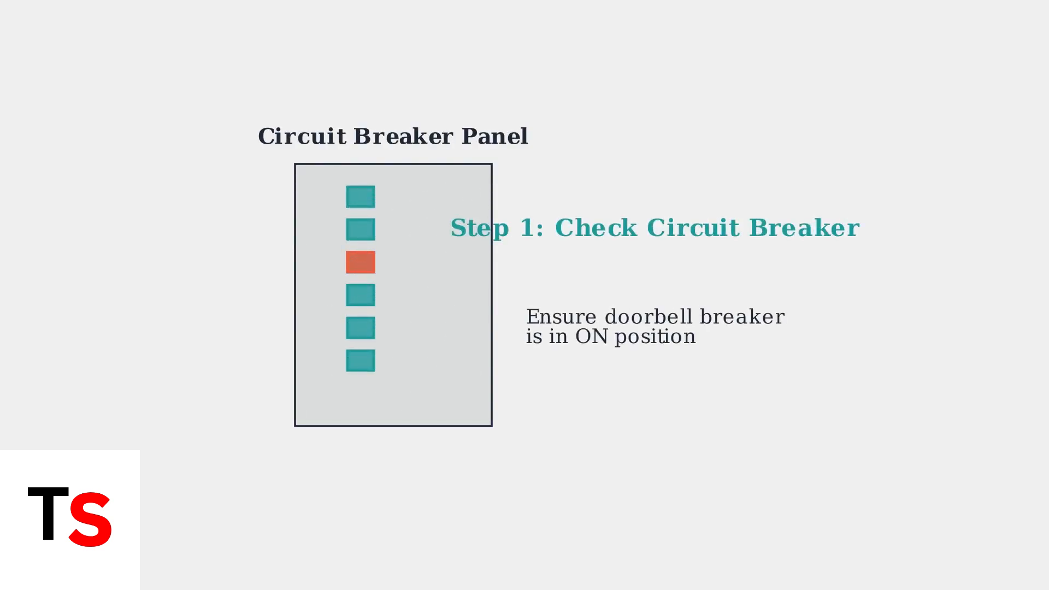